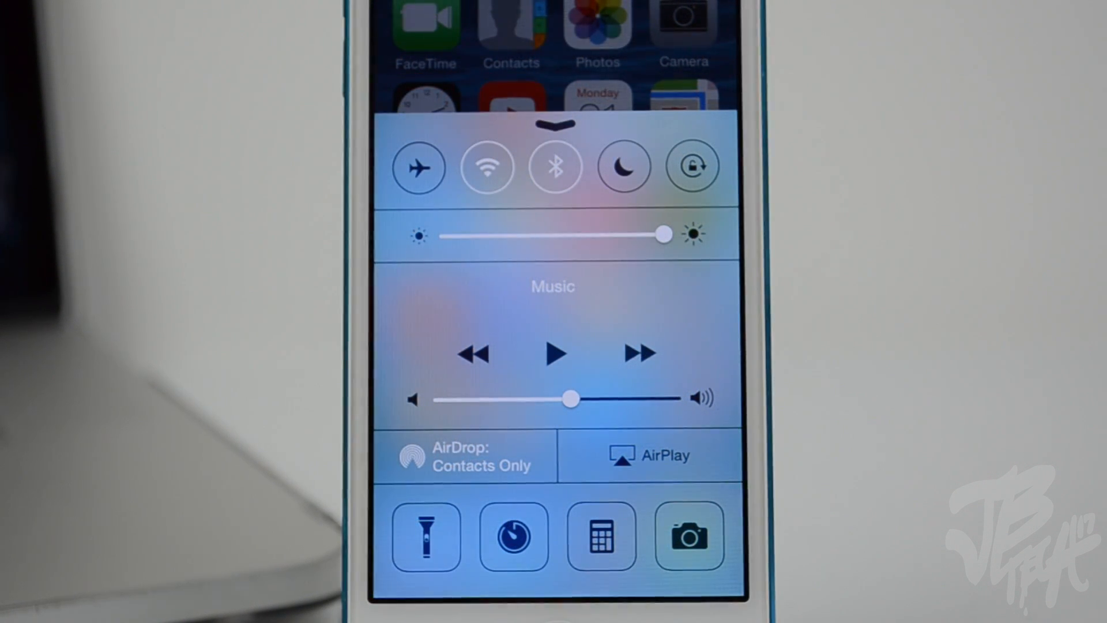
View the Display & Brightness settings, then return to the main Settings list
left_click(464, 455)
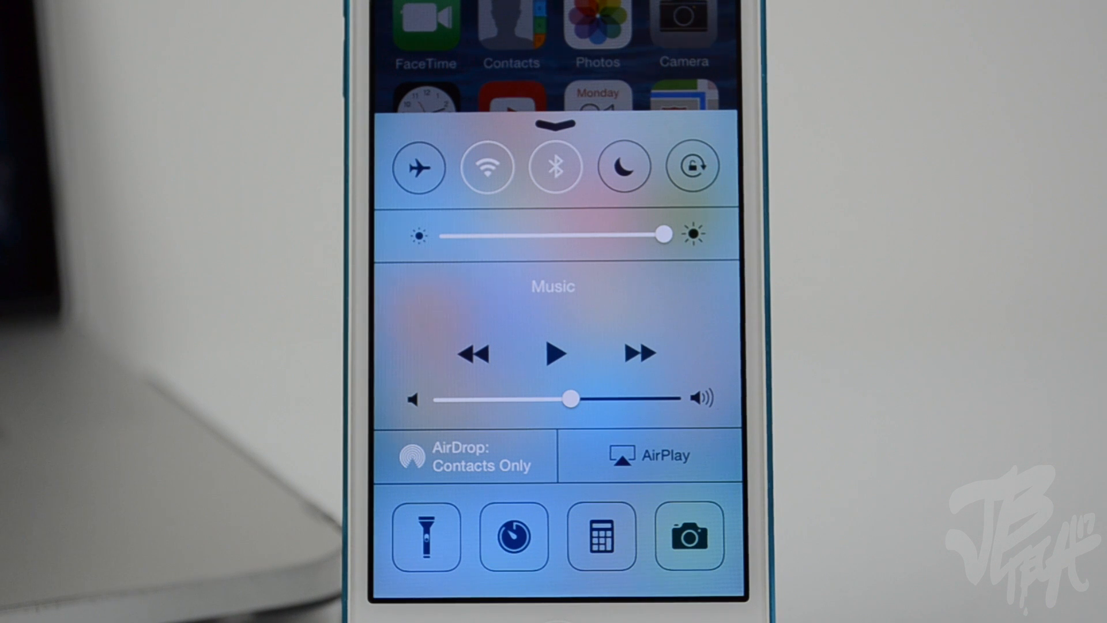
left_click(464, 454)
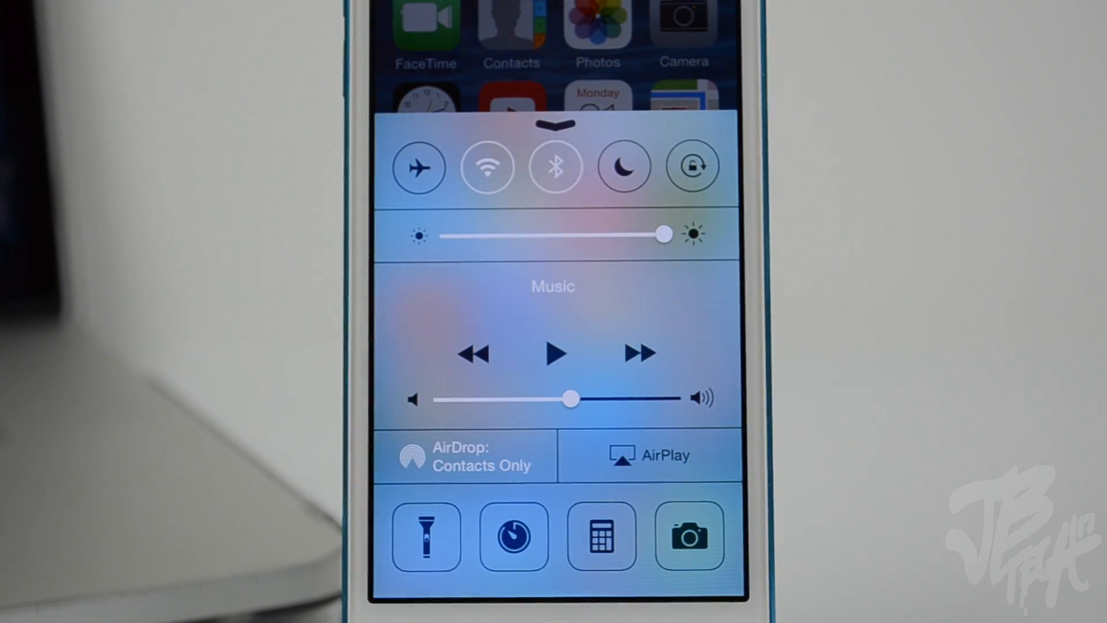
left_click(466, 455)
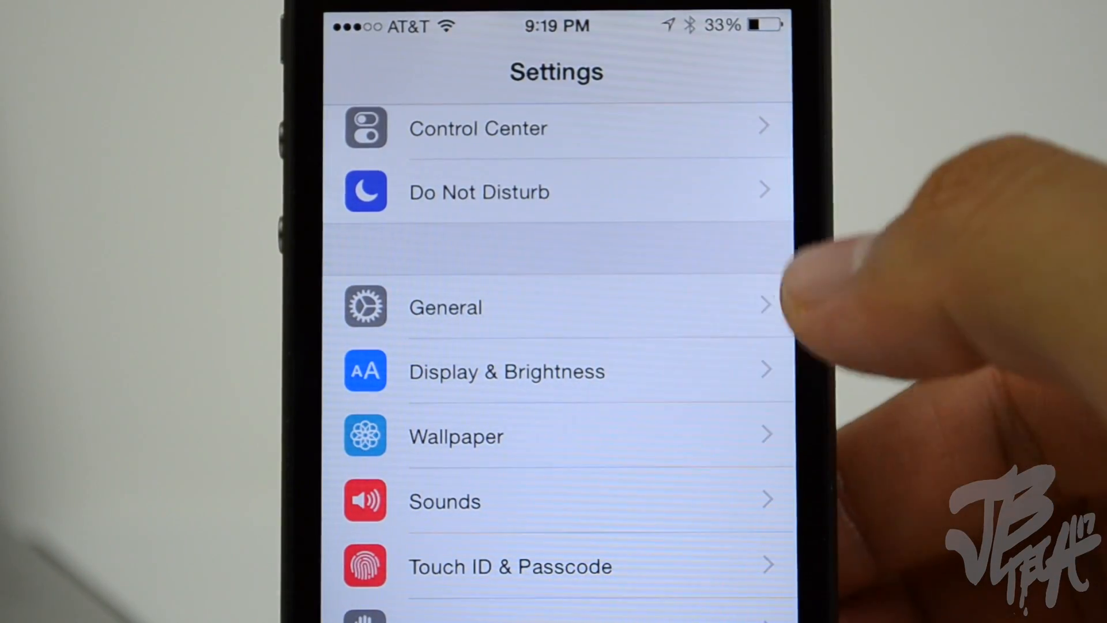
left_click(506, 371)
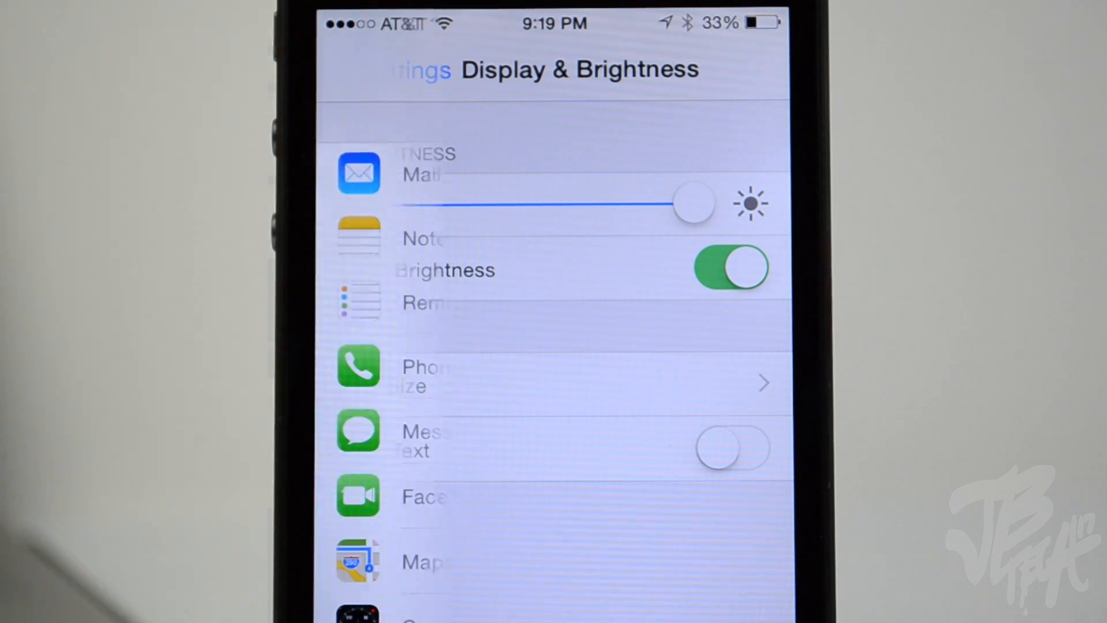
left_click(416, 69)
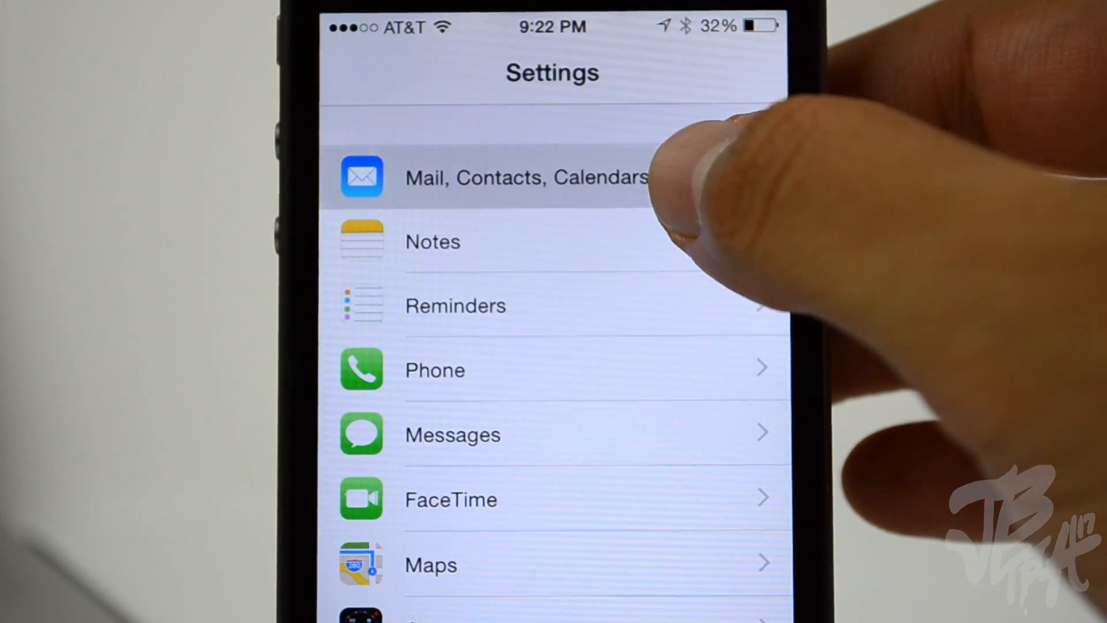
Open Mail, Contacts, Calendars and its Contacts 'Show In App Switcher' options
left_click(526, 176)
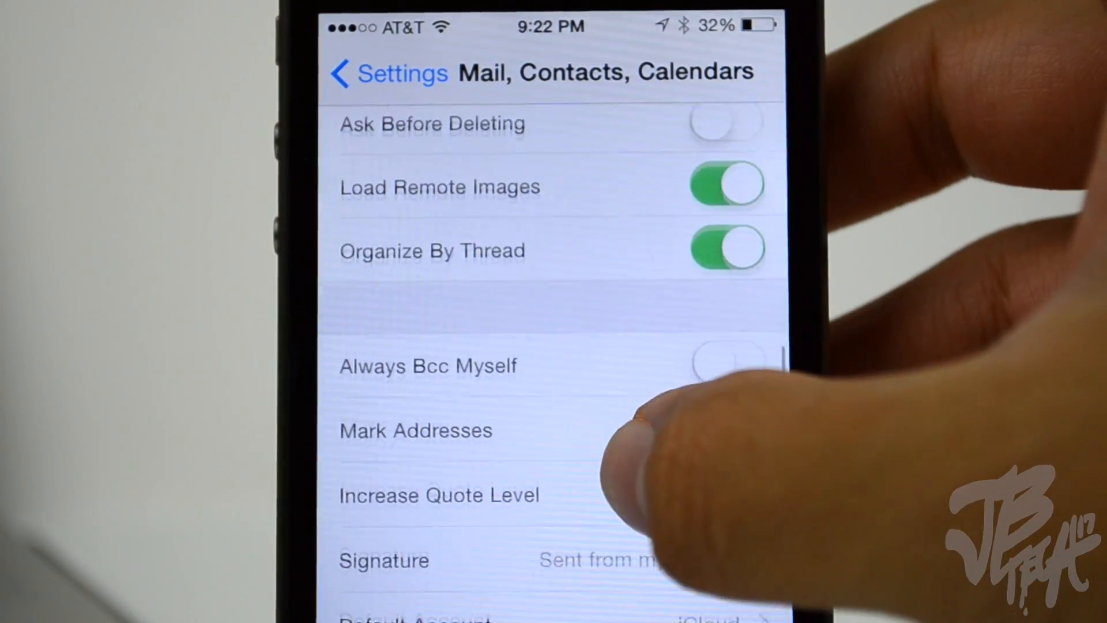
scroll("down", 3)
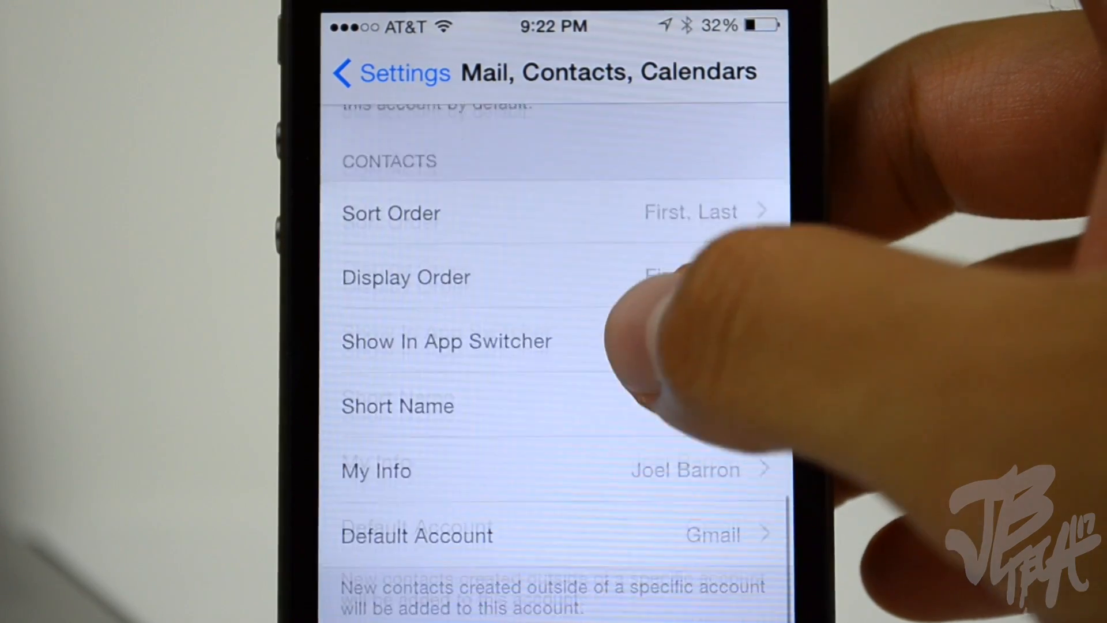
scroll("down", 3)
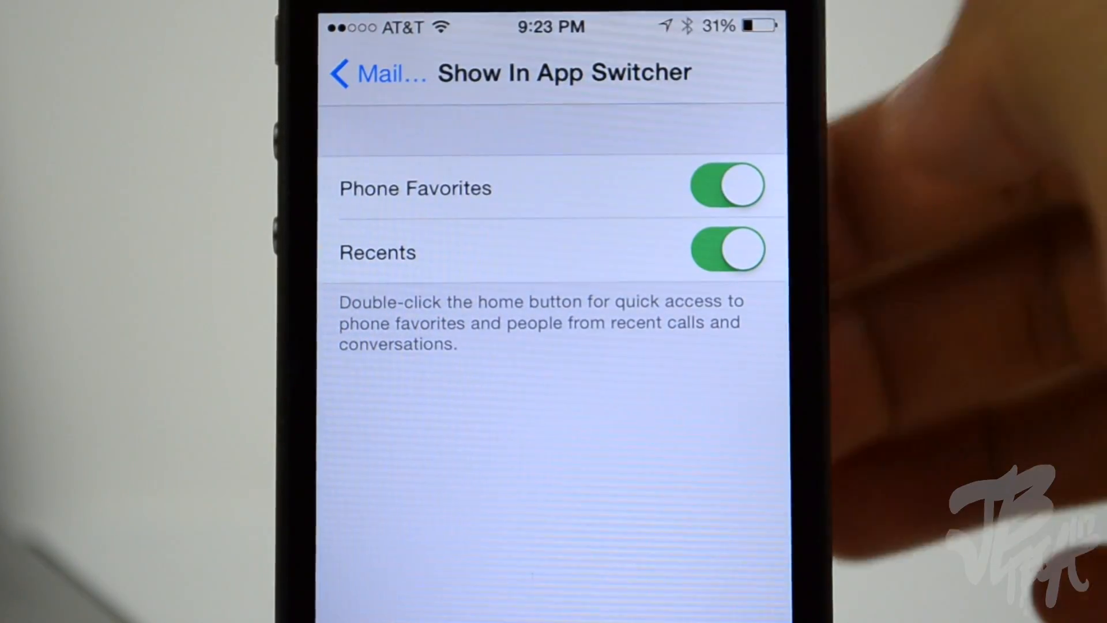
left_click(724, 186)
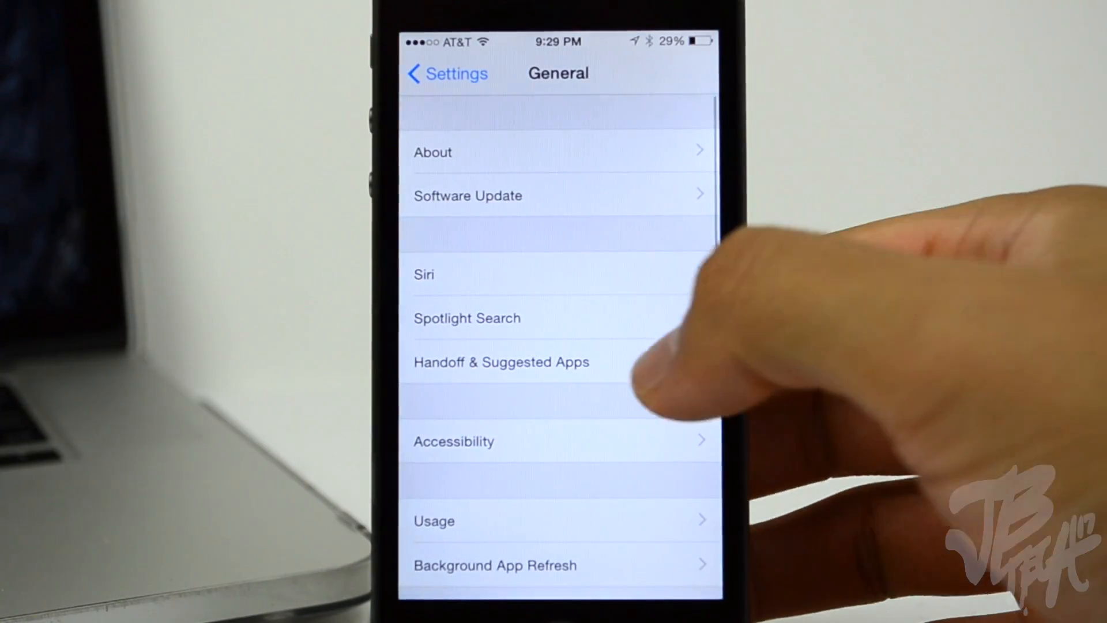
Open General settings listing Siri, Spotlight Search and Handoff & Suggested Apps
left_click(501, 361)
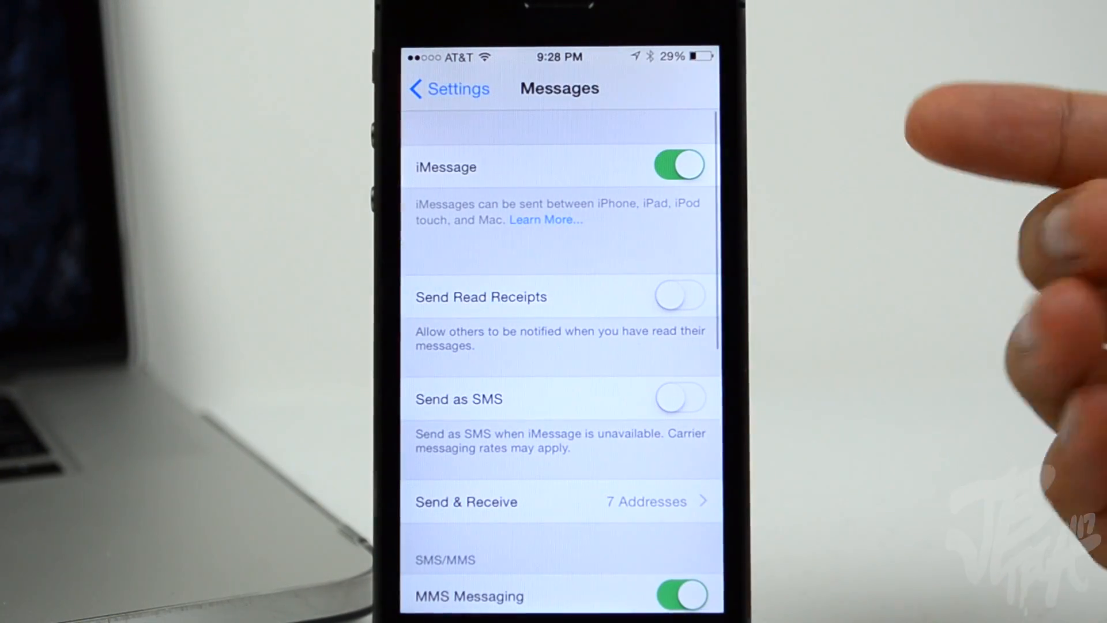
scroll("down", 3)
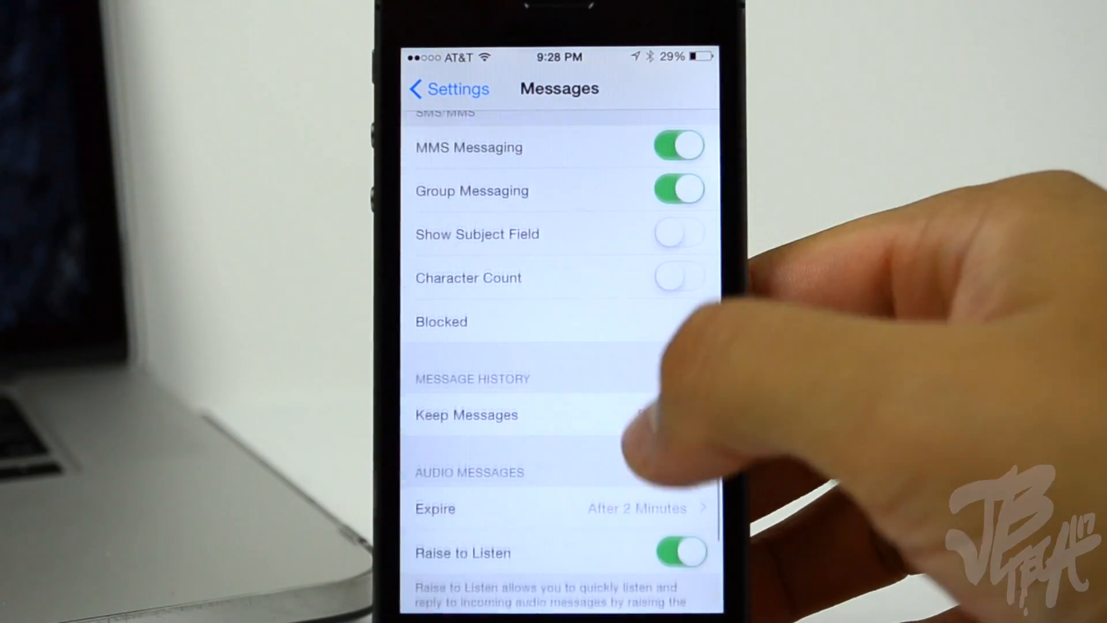
scroll("up", 3)
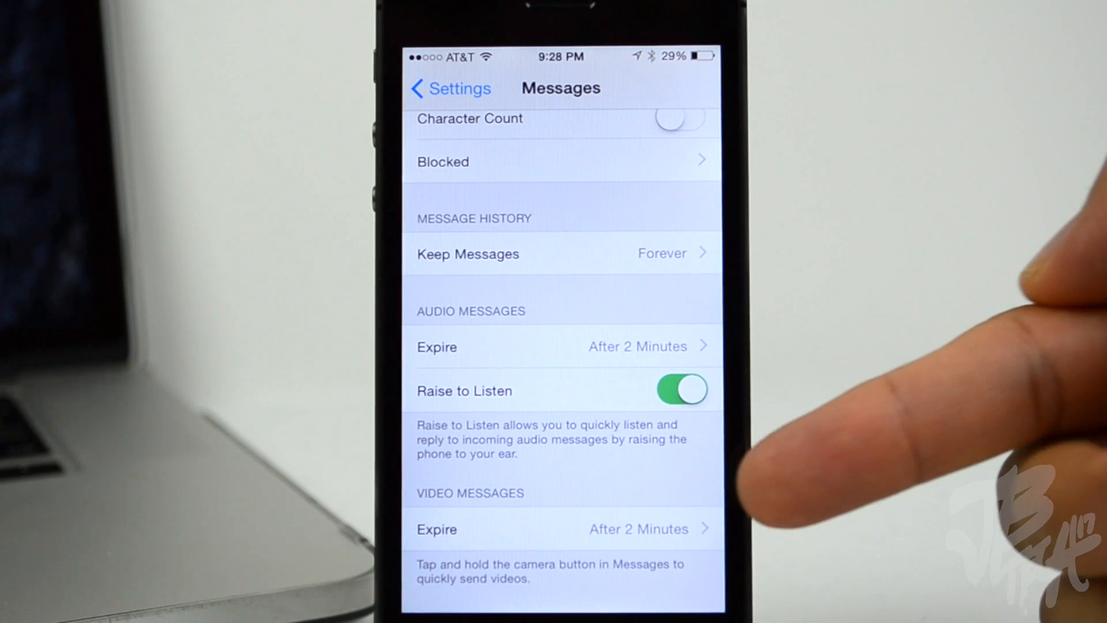
left_click(561, 346)
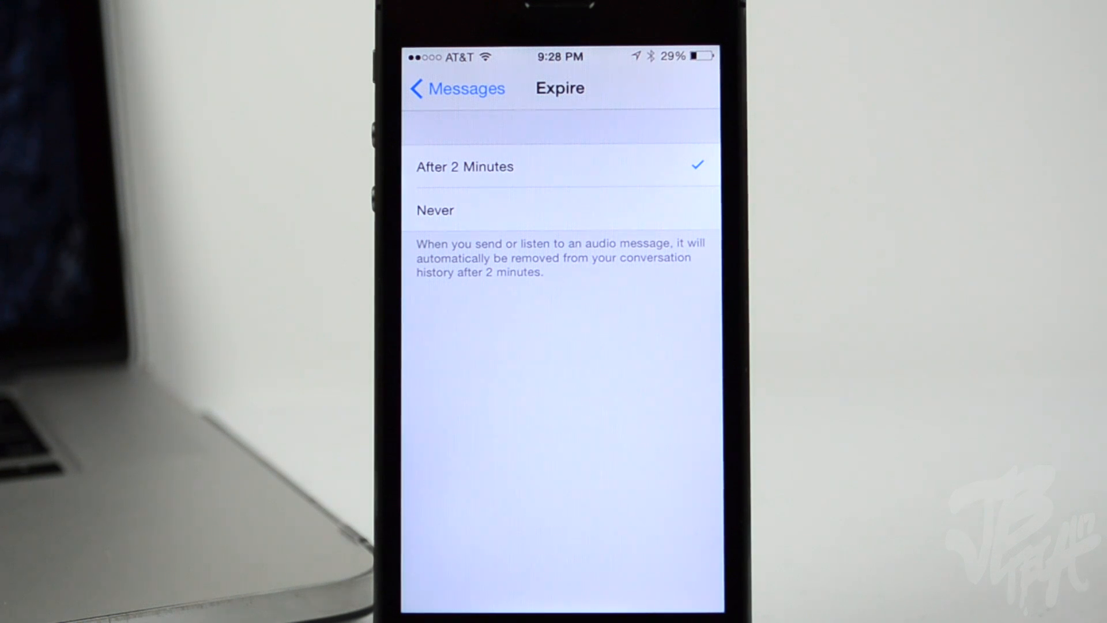
left_click(456, 88)
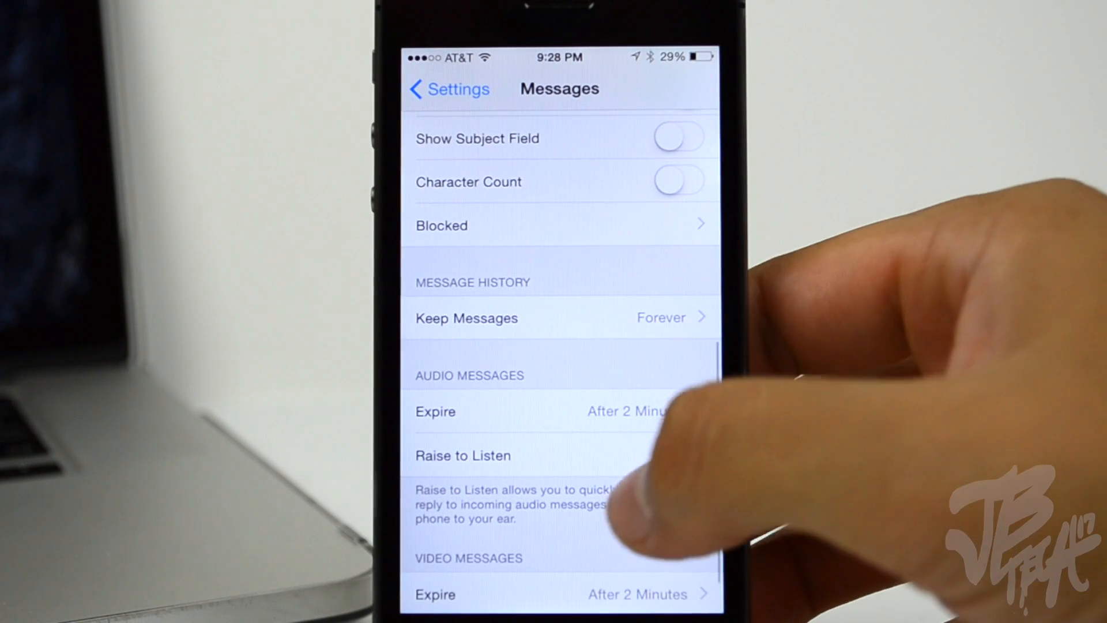
left_click(679, 390)
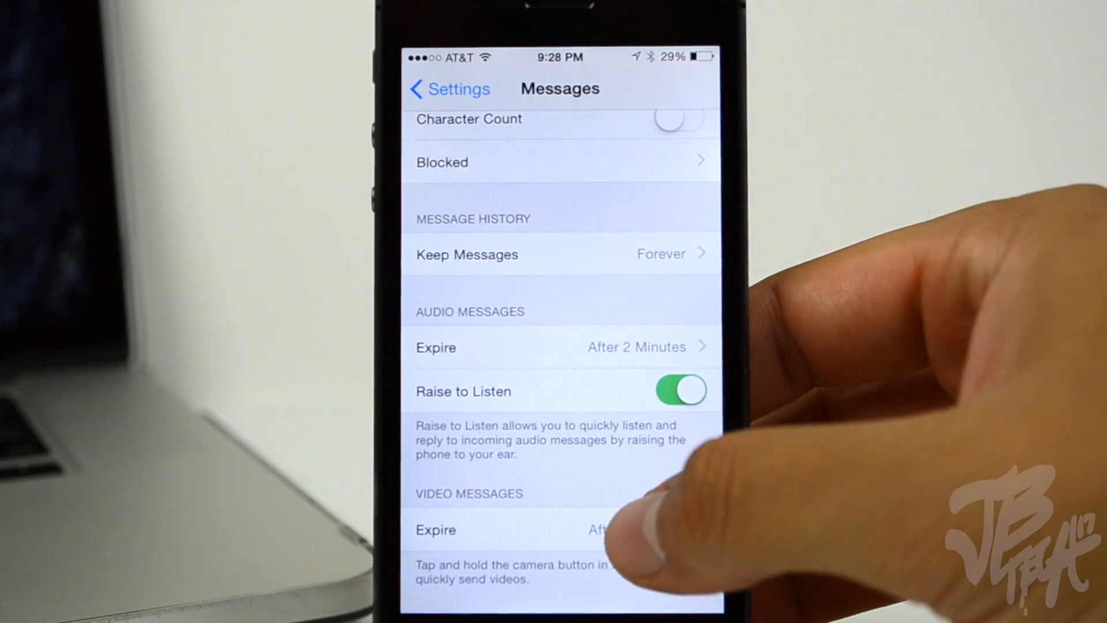
left_click(494, 530)
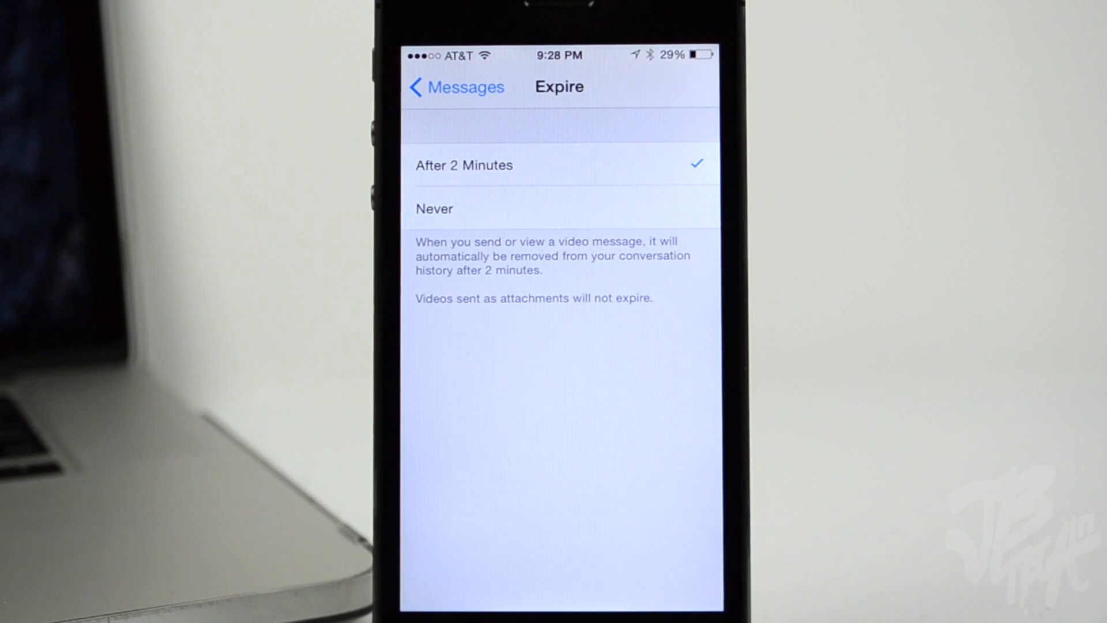
left_click(450, 87)
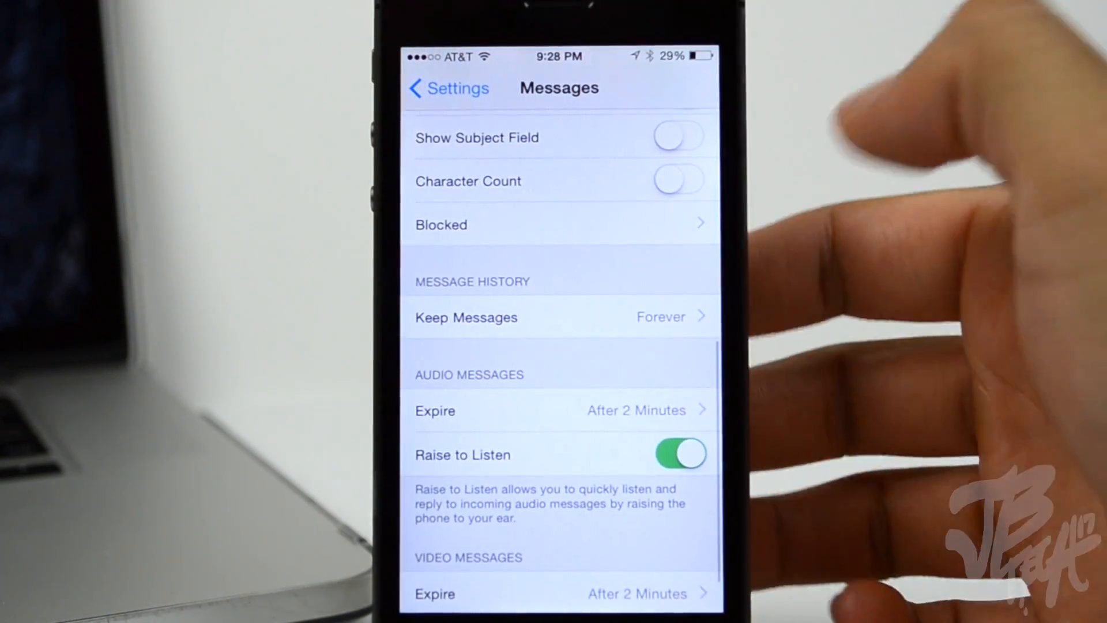
scroll("up", 3)
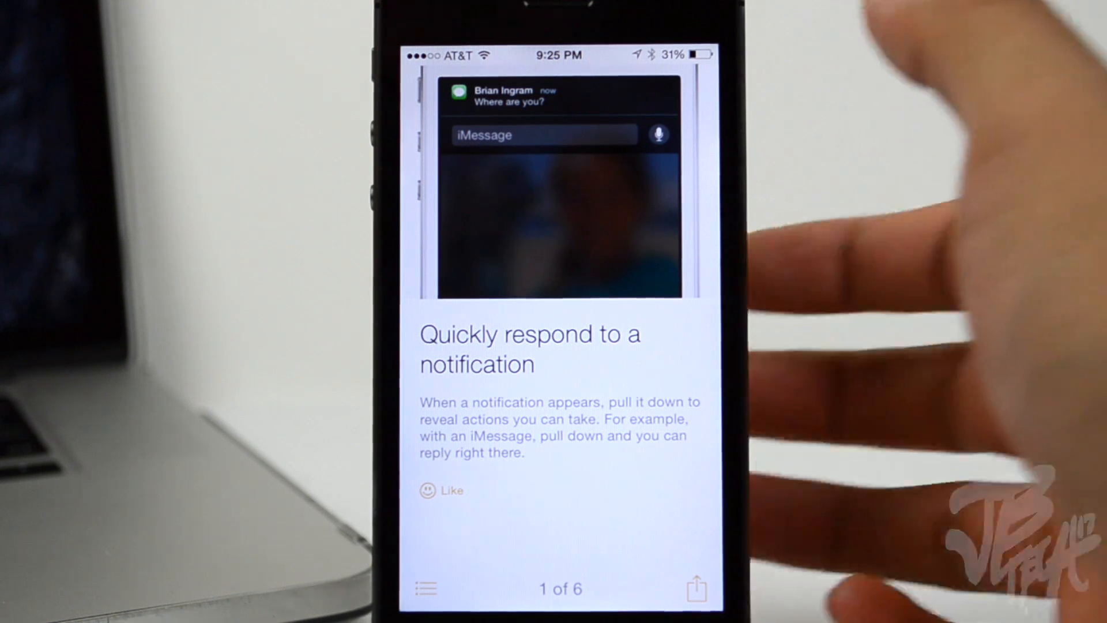
Swipe the Tips cards forward to card 4 of 6, about sending a spoken message
scroll("left", 3)
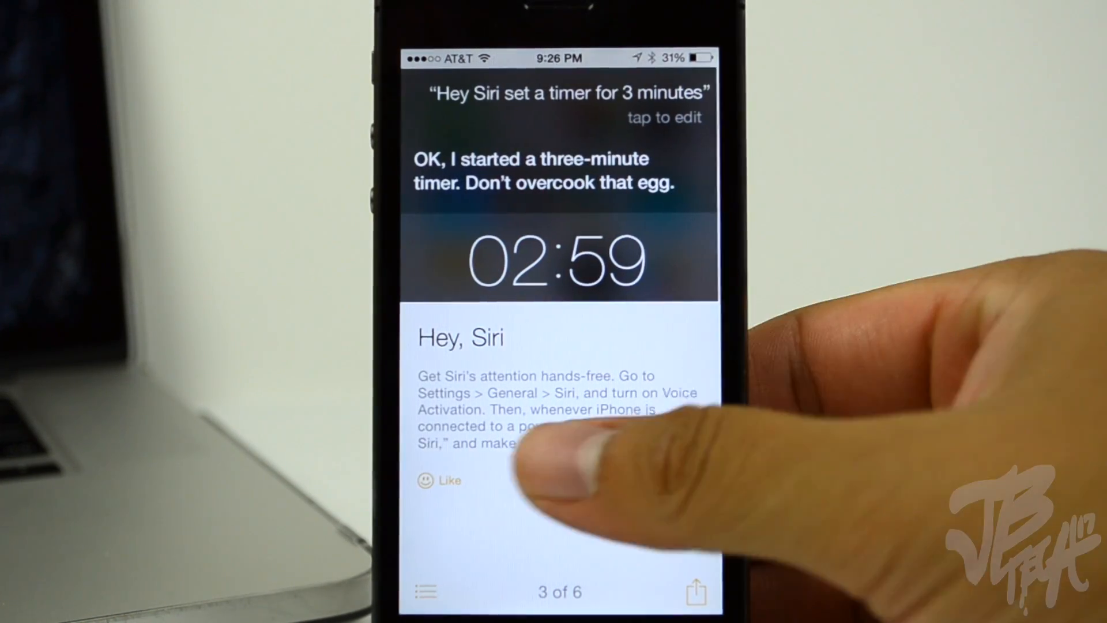
scroll("left", 3)
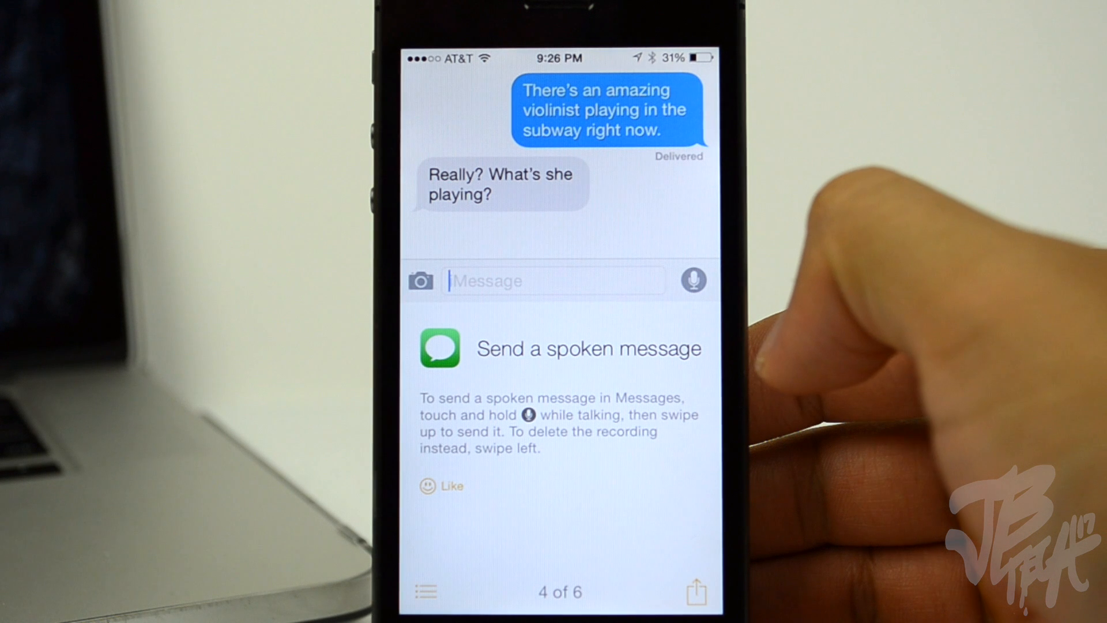